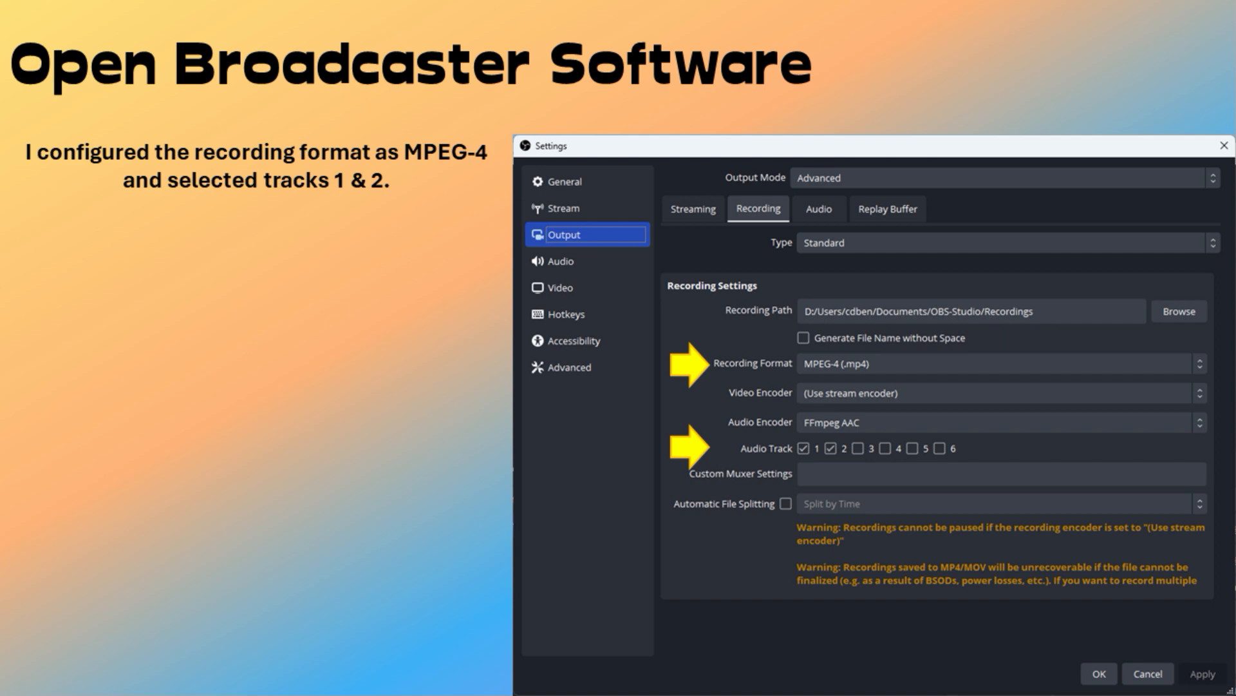
- Set the recording format to MPEG-4 with audio tracks 1 and 2 enabled
{"action": "left_click", "coordinate": [560, 262]}
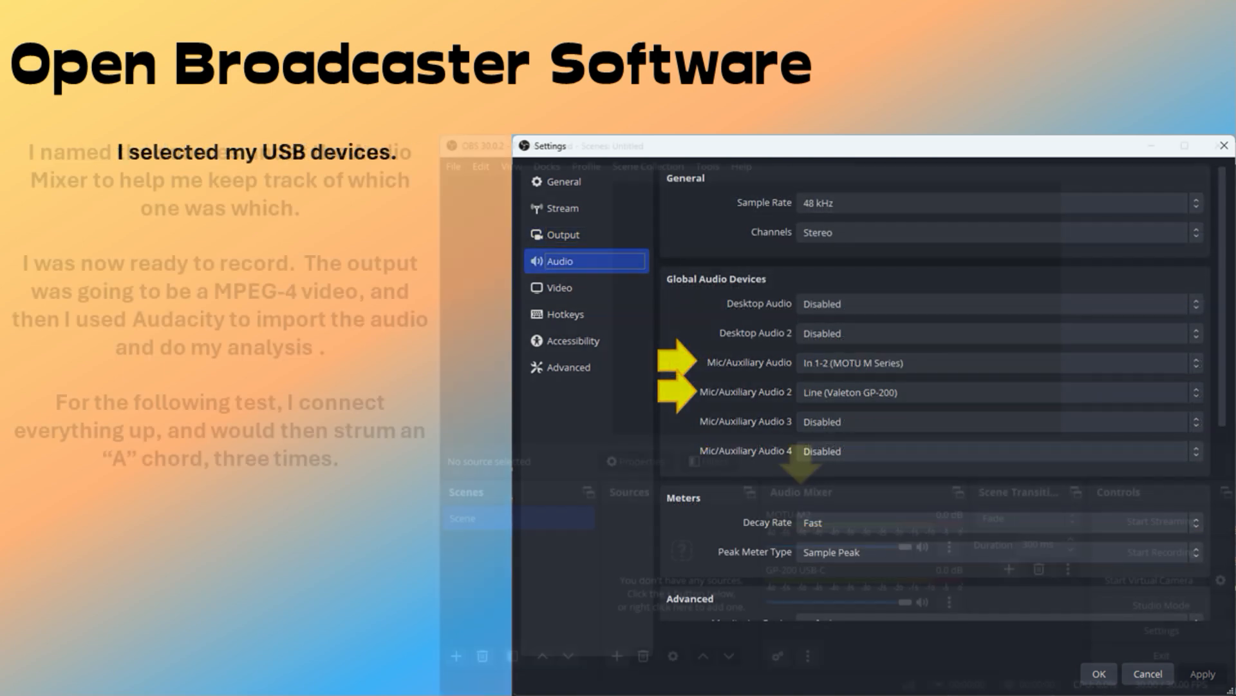
- Assign MOTU M Series In 1-2 and Valeton GP-200 Line as the two auxiliary audio sources
{"action": "left_click", "coordinate": [1098, 679]}
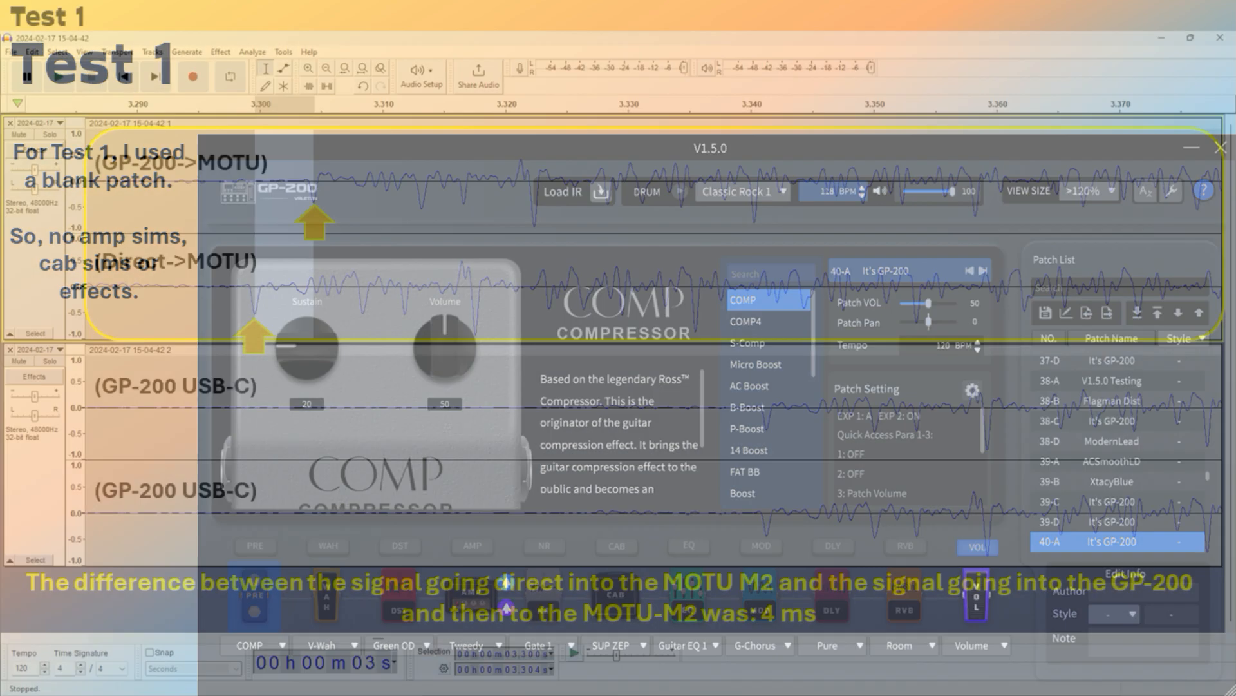
- Load an empty GP-200 patch with amp, cab and effect blocks off
{"action": "left_click", "coordinate": [1221, 149]}
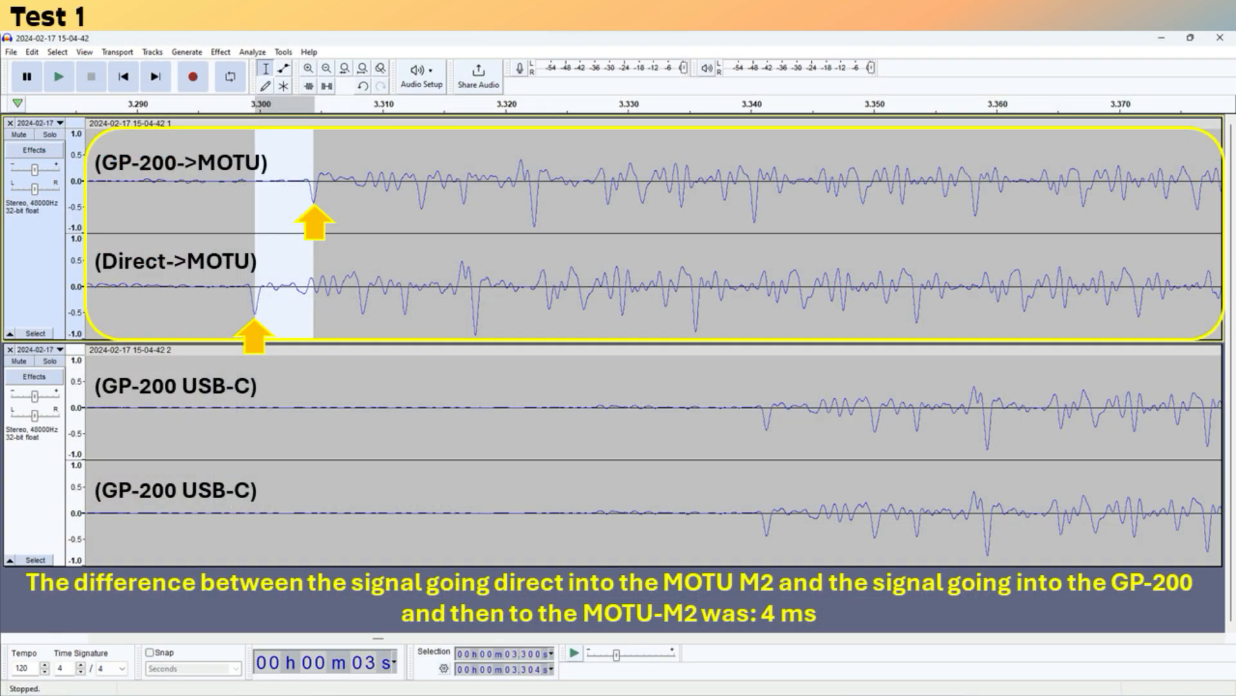